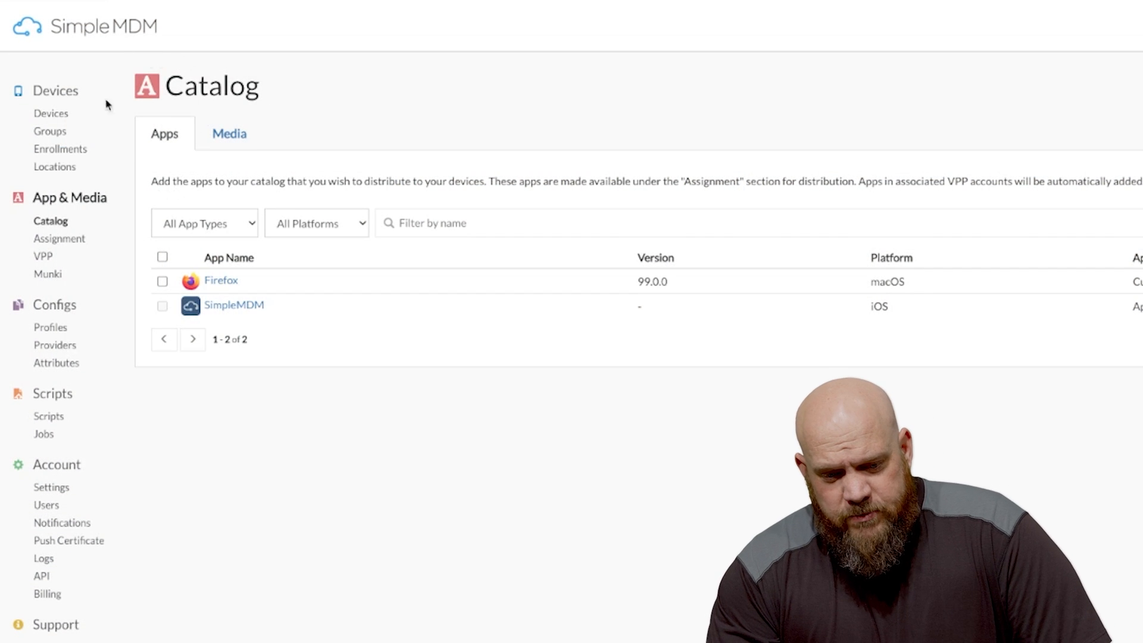
pyautogui.moveTo(250, 284)
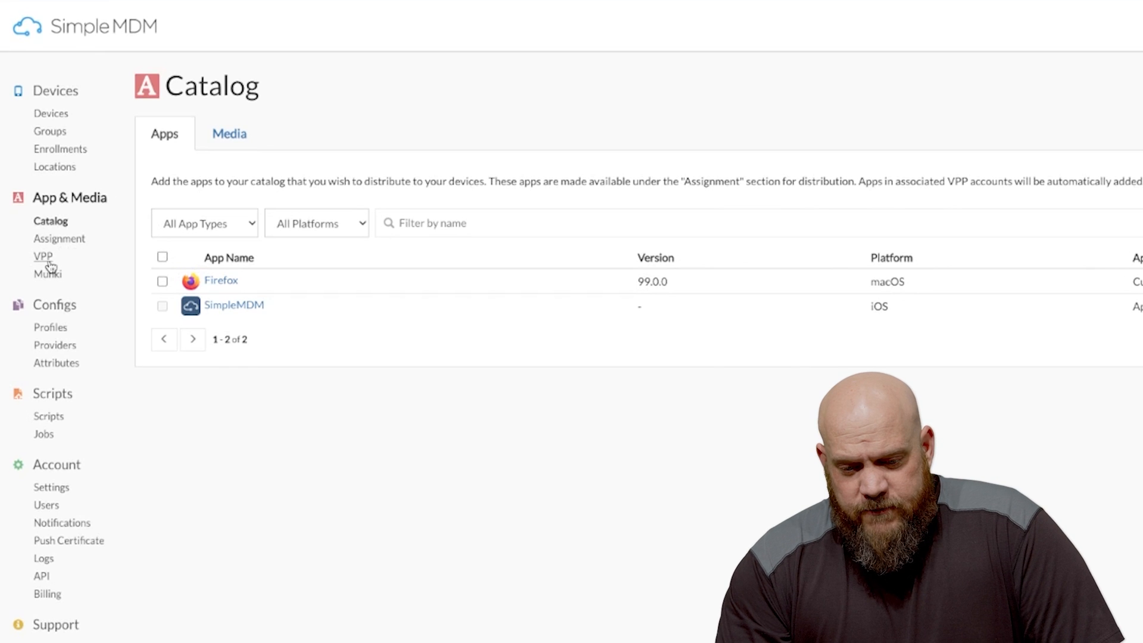
# - Open the VPP page under App & Media in SimpleMDM
pyautogui.click(43, 256)
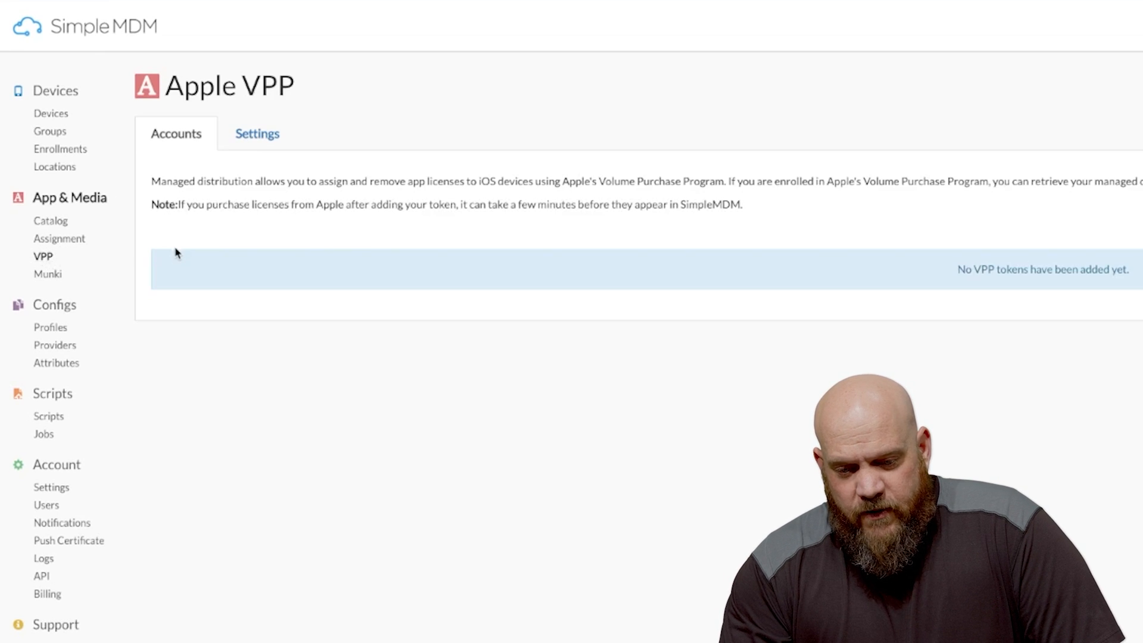
pyautogui.moveTo(184, 251)
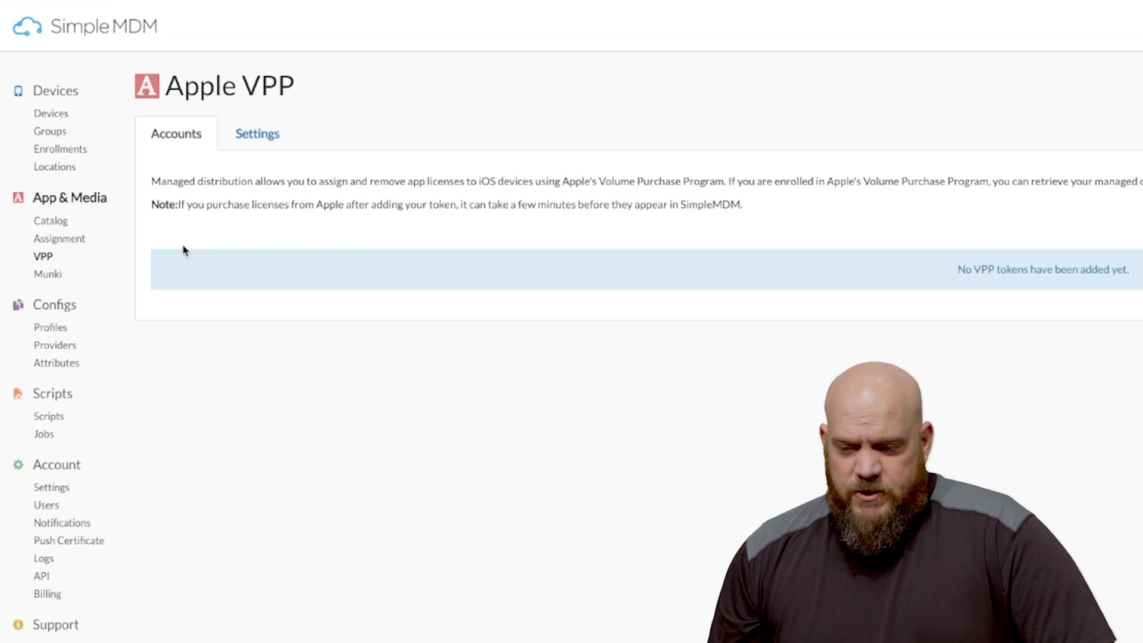
pyautogui.moveTo(1049, 283)
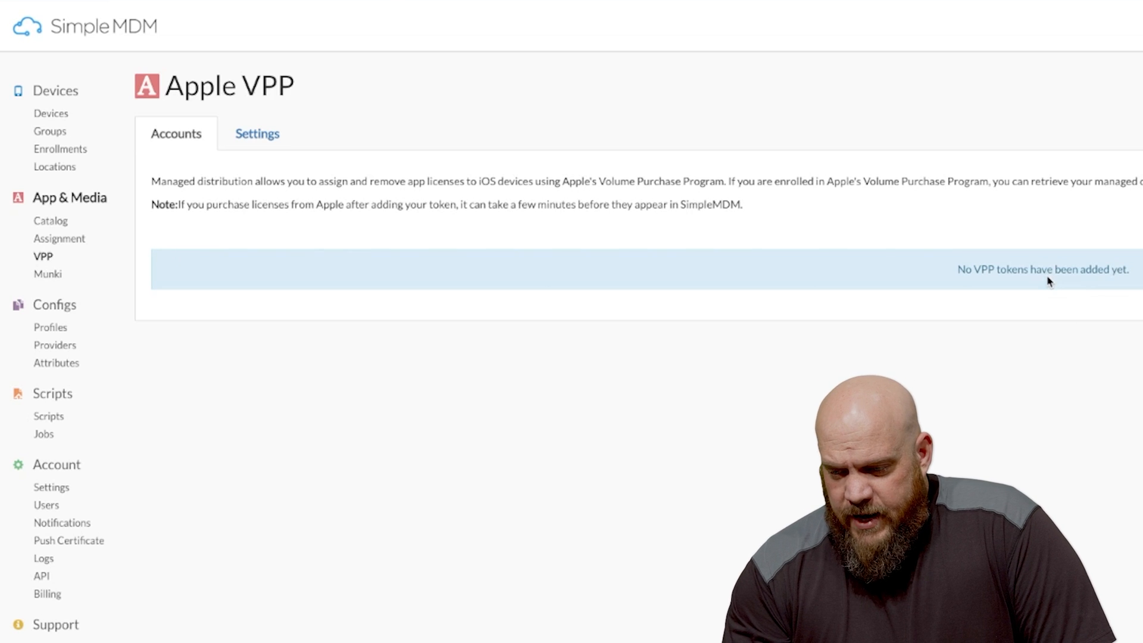
pyautogui.moveTo(257, 135)
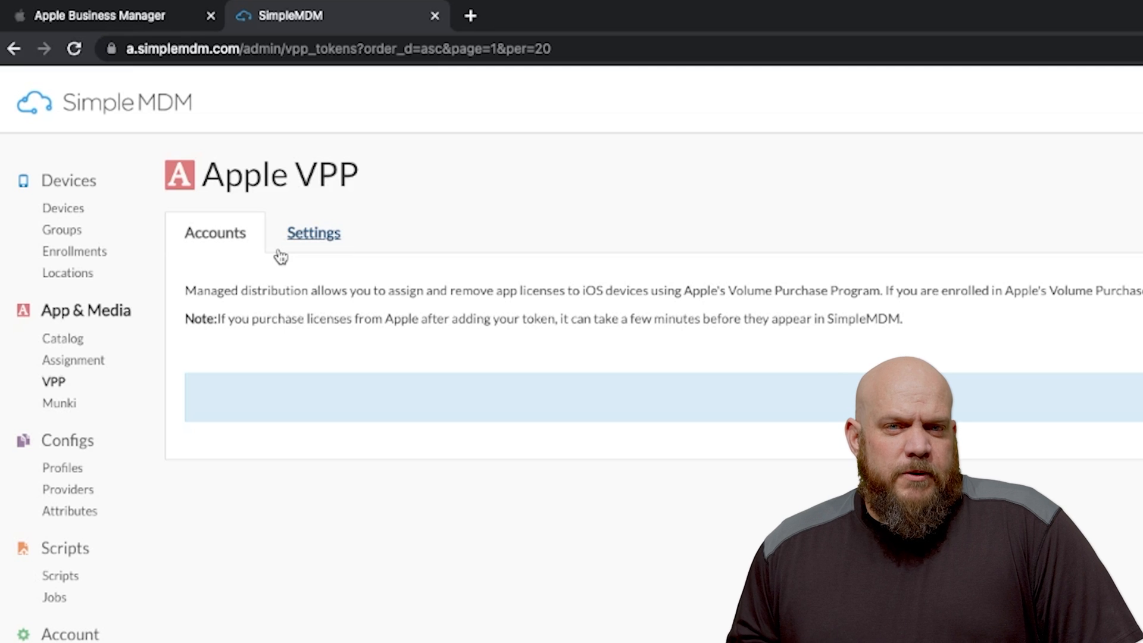
# - In Apple Business Manager, go to Preferences > Payments and Billing and download the Support Testing token
pyautogui.click(99, 15)
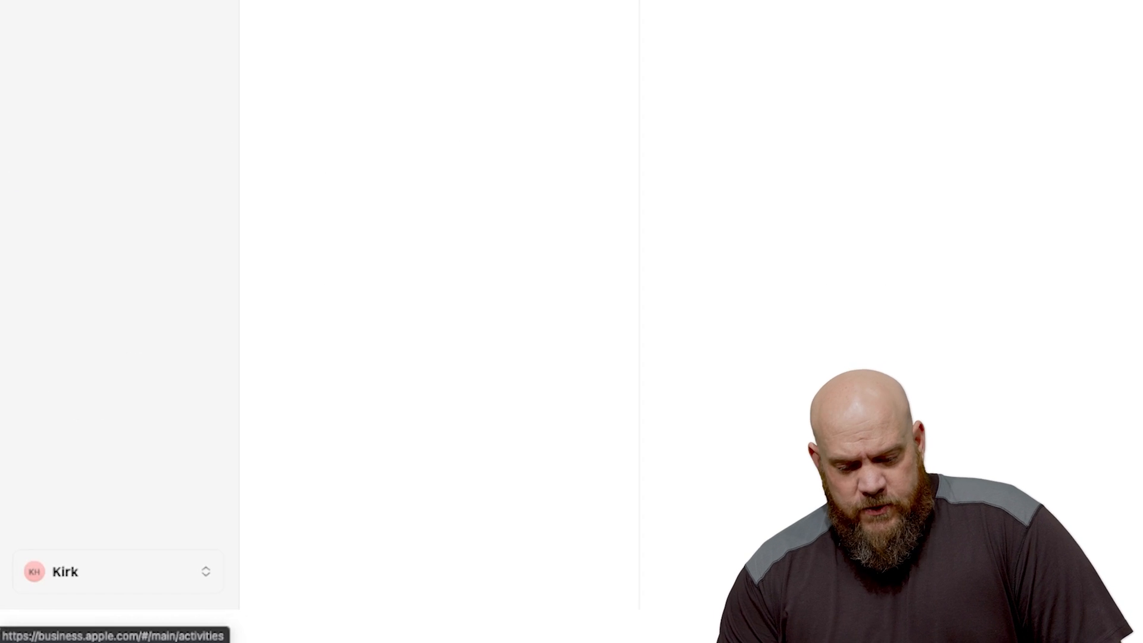
pyautogui.click(117, 571)
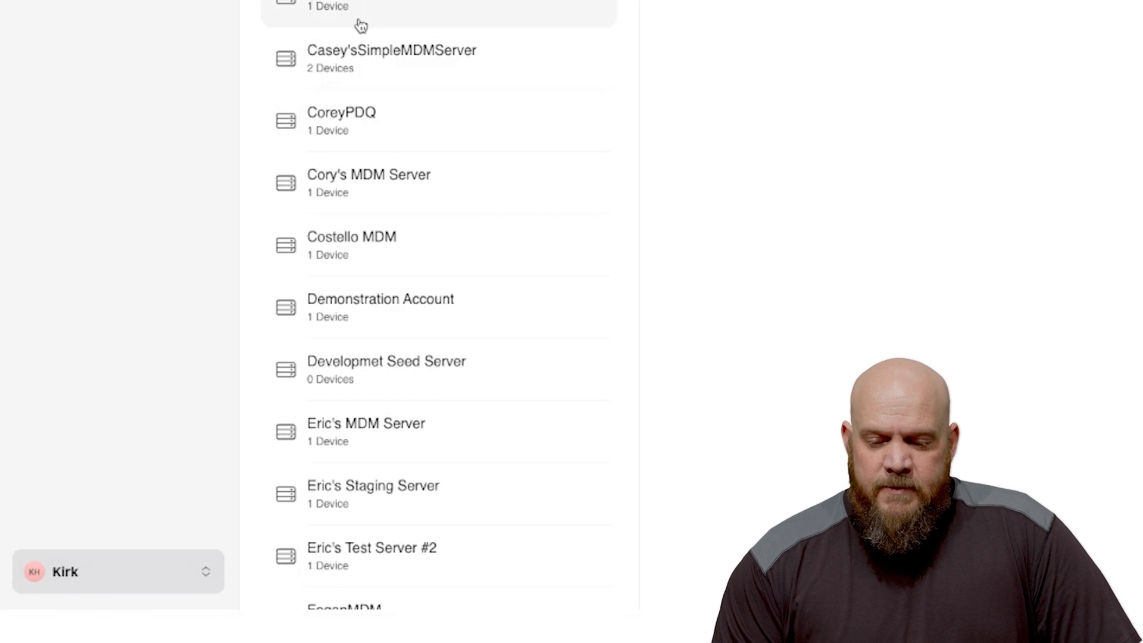
pyautogui.scroll(3)
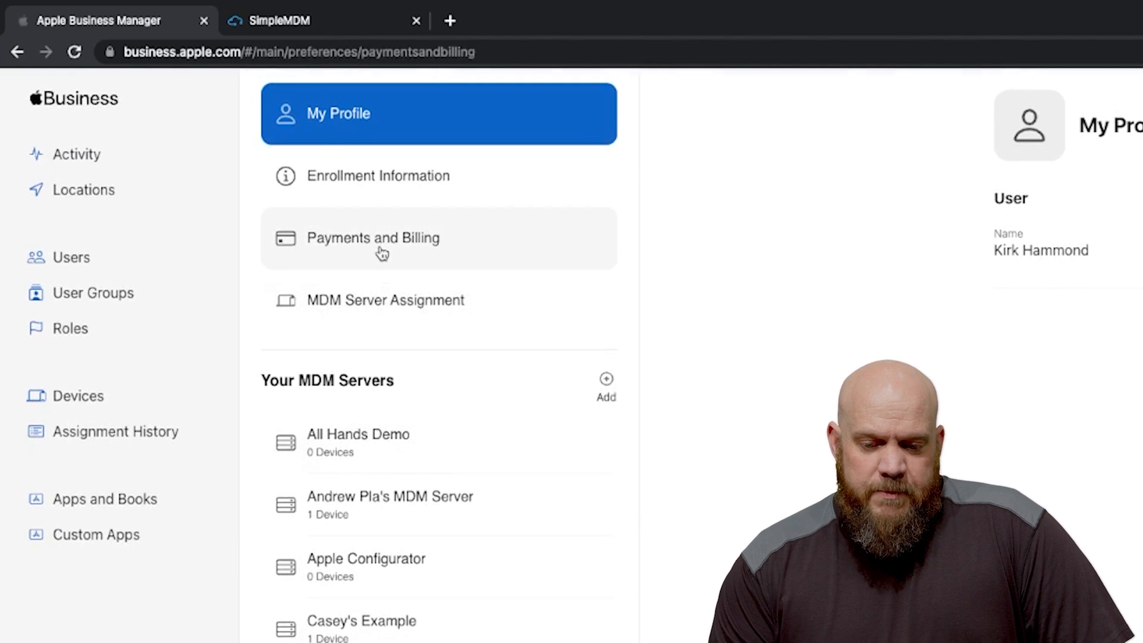
pyautogui.click(373, 238)
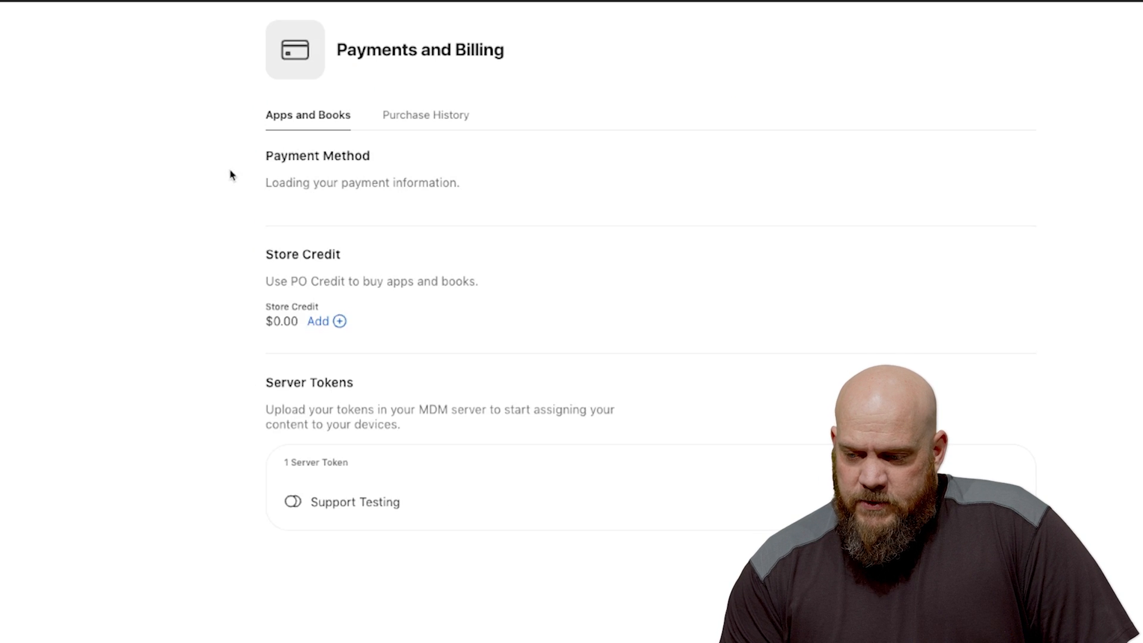
pyautogui.moveTo(294, 396)
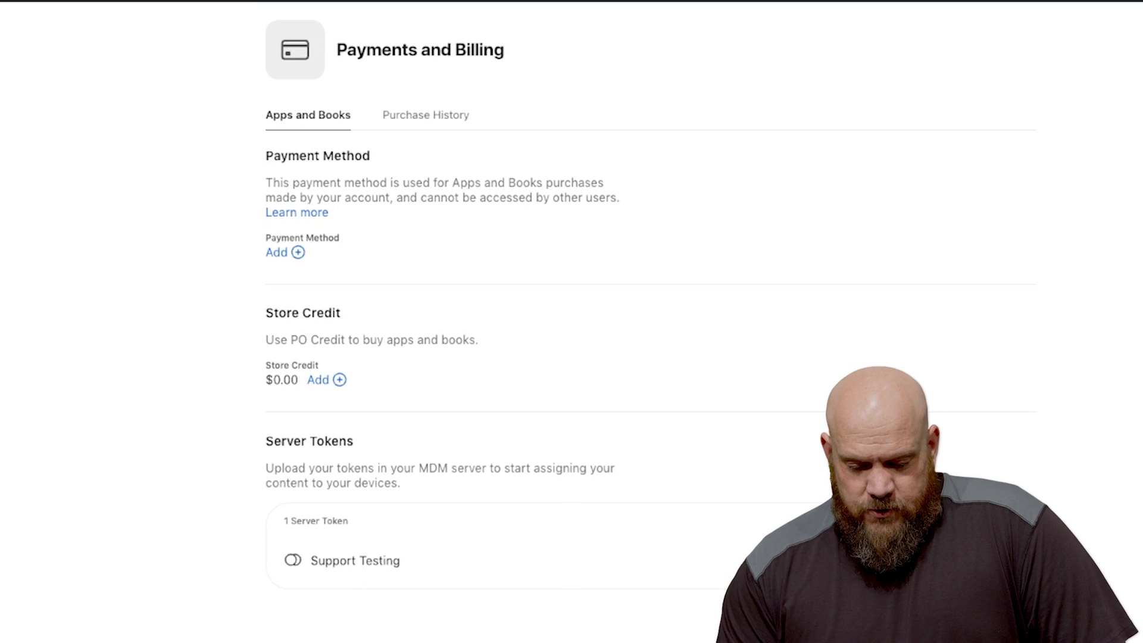
pyautogui.click(197, 13)
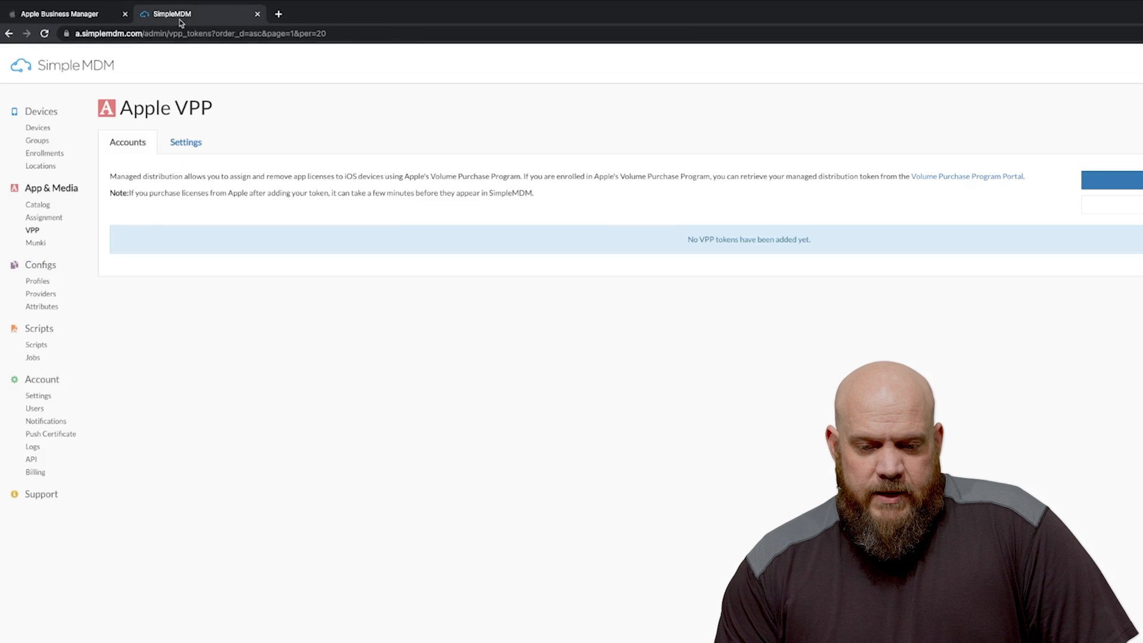
pyautogui.moveTo(201, 129)
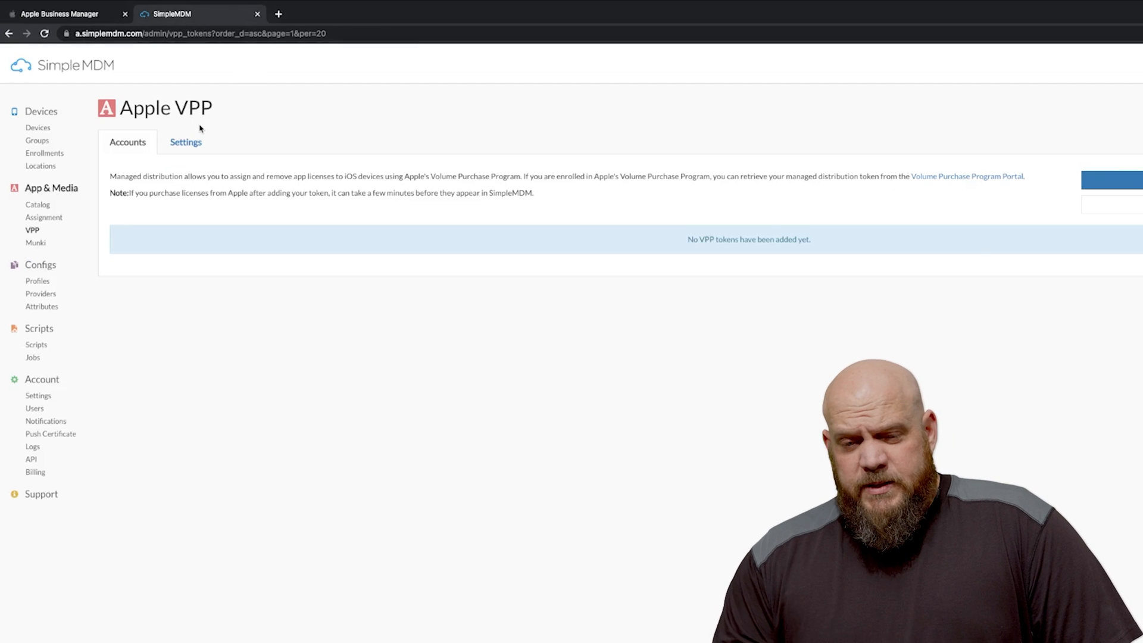
# - Check SimpleMDM's VPP settings, keeping macOS apps on Device channel, then return to the accounts list
pyautogui.click(185, 142)
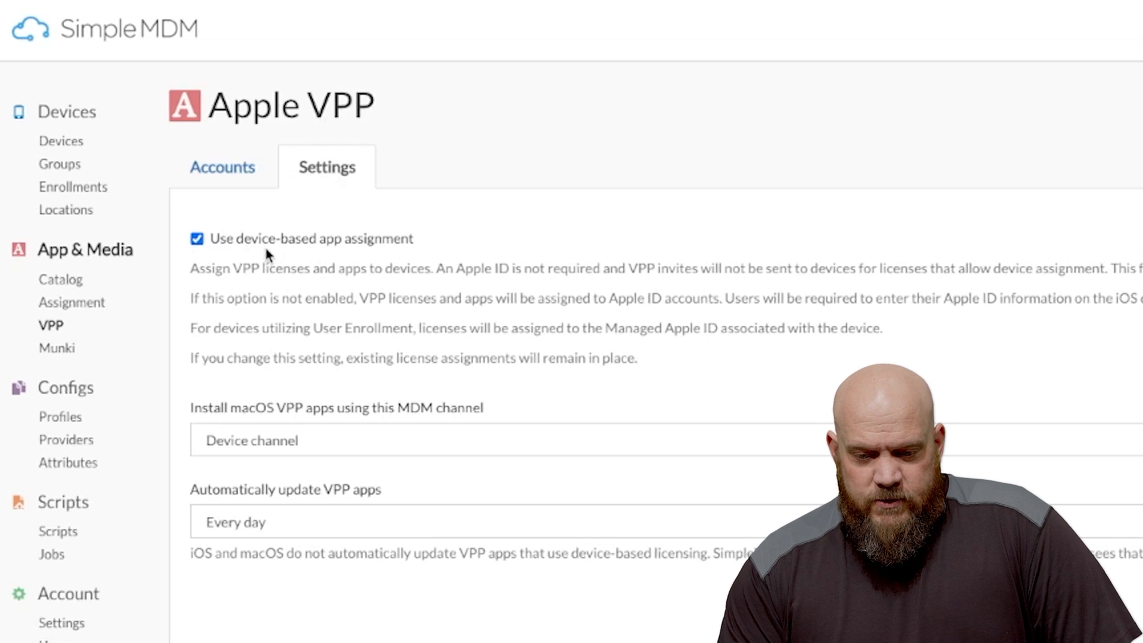
pyautogui.moveTo(354, 256)
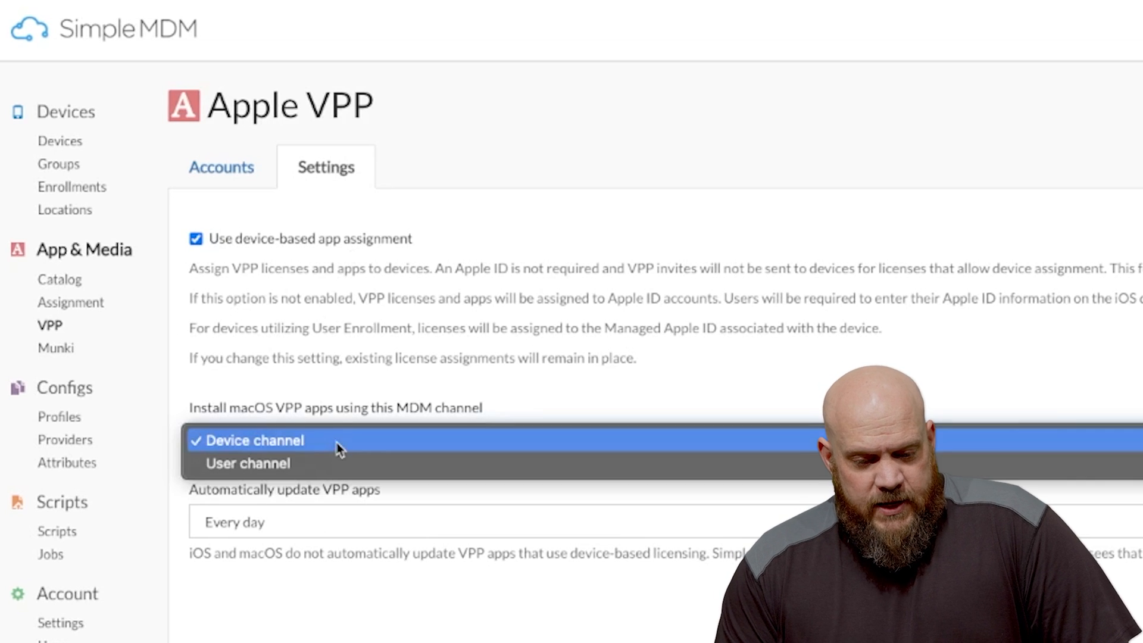
pyautogui.moveTo(285, 456)
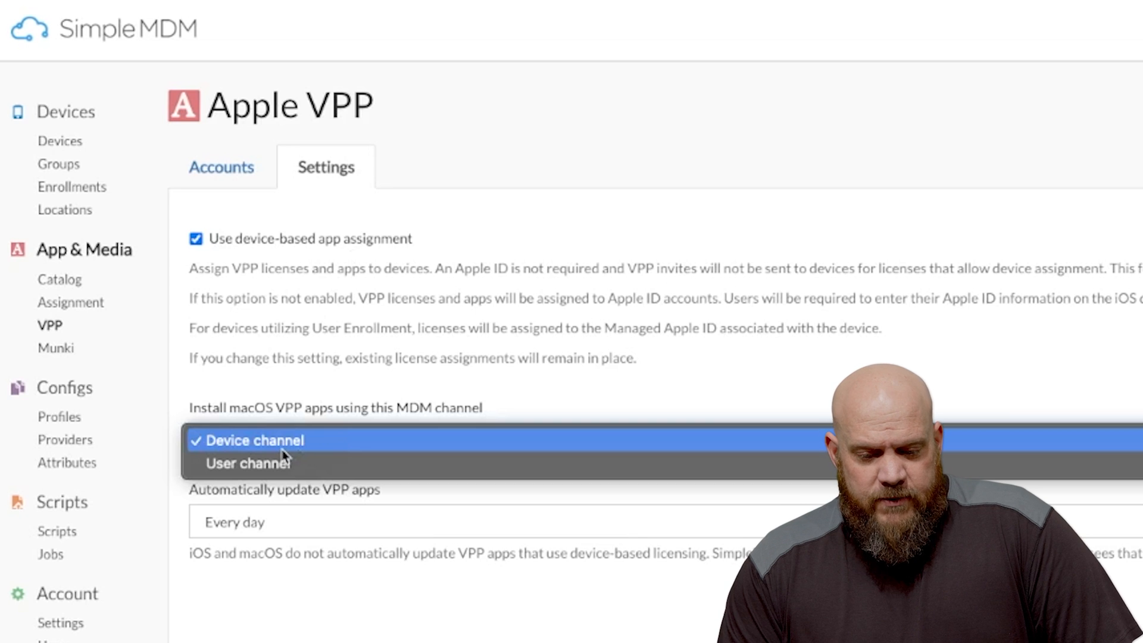
pyautogui.click(253, 440)
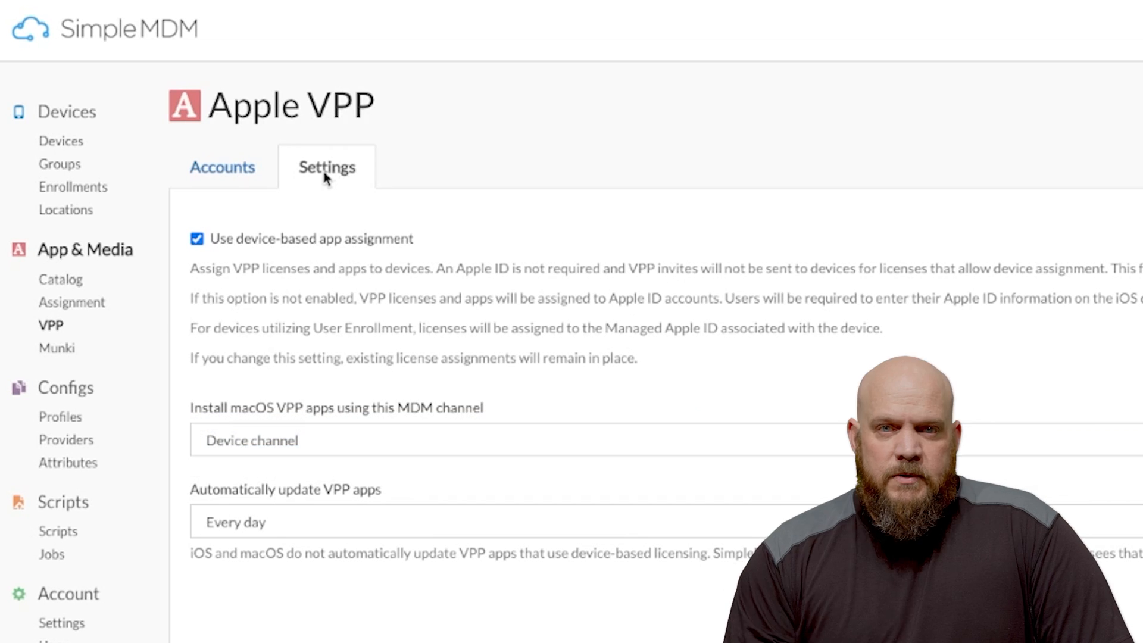
pyautogui.click(222, 166)
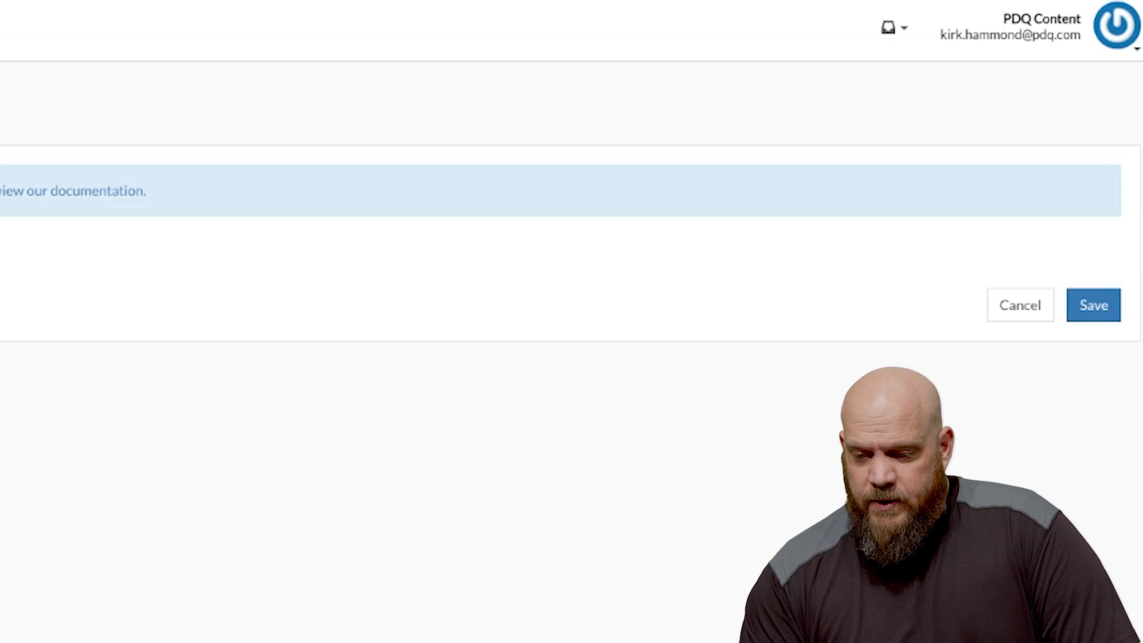
# - Upload the Support Testing .vpptoken file and save it as a new VPP token
pyautogui.click(623, 254)
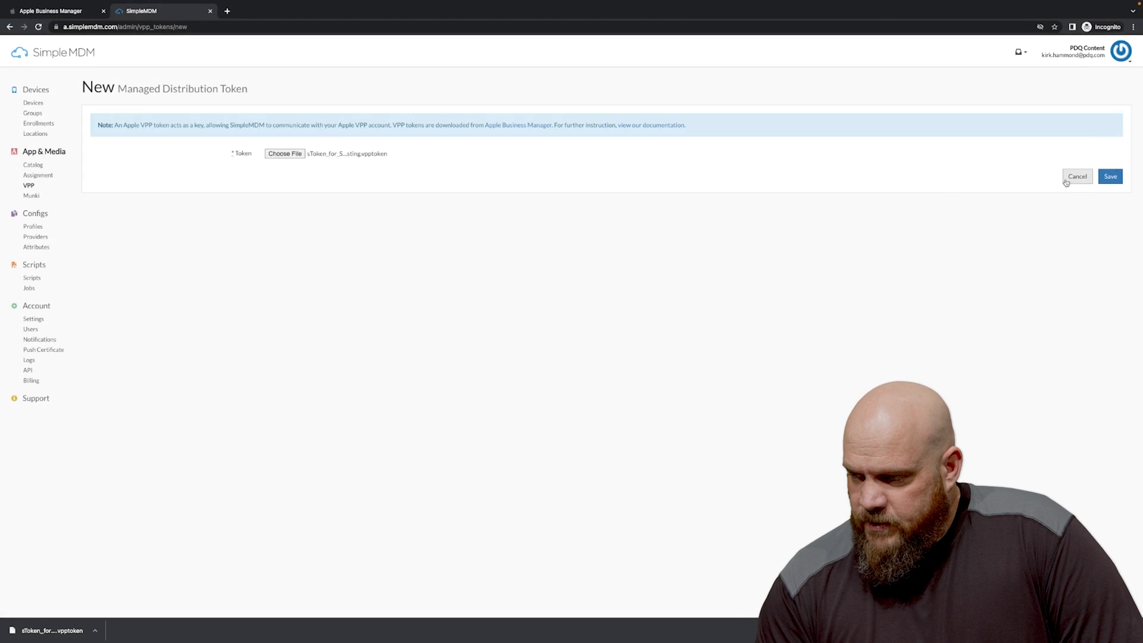
pyautogui.click(1110, 176)
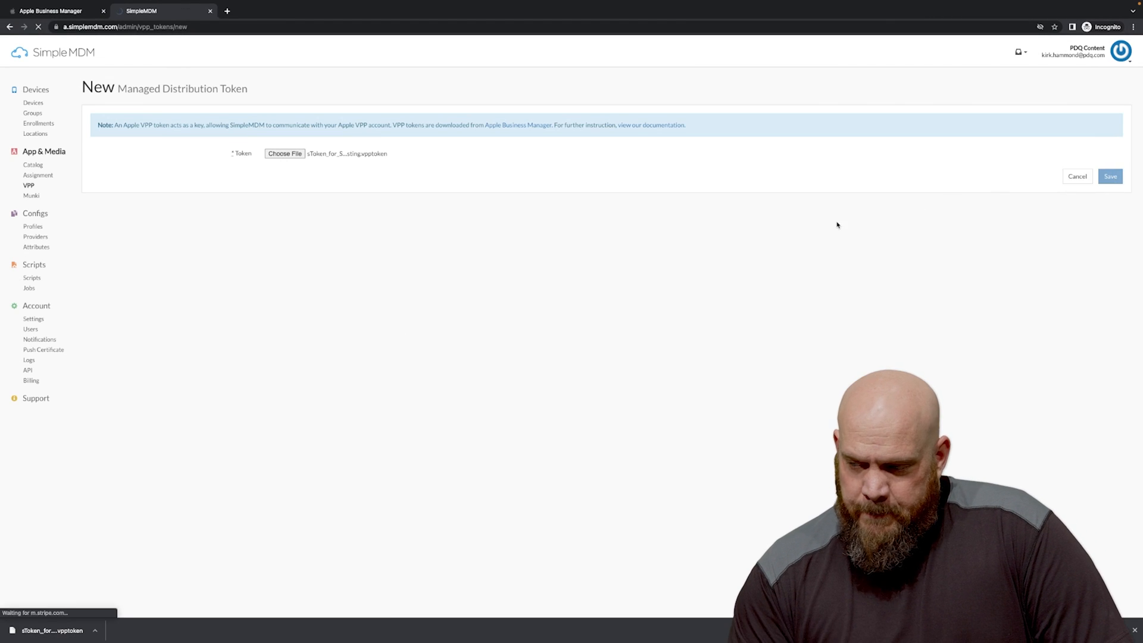
pyautogui.click(1110, 175)
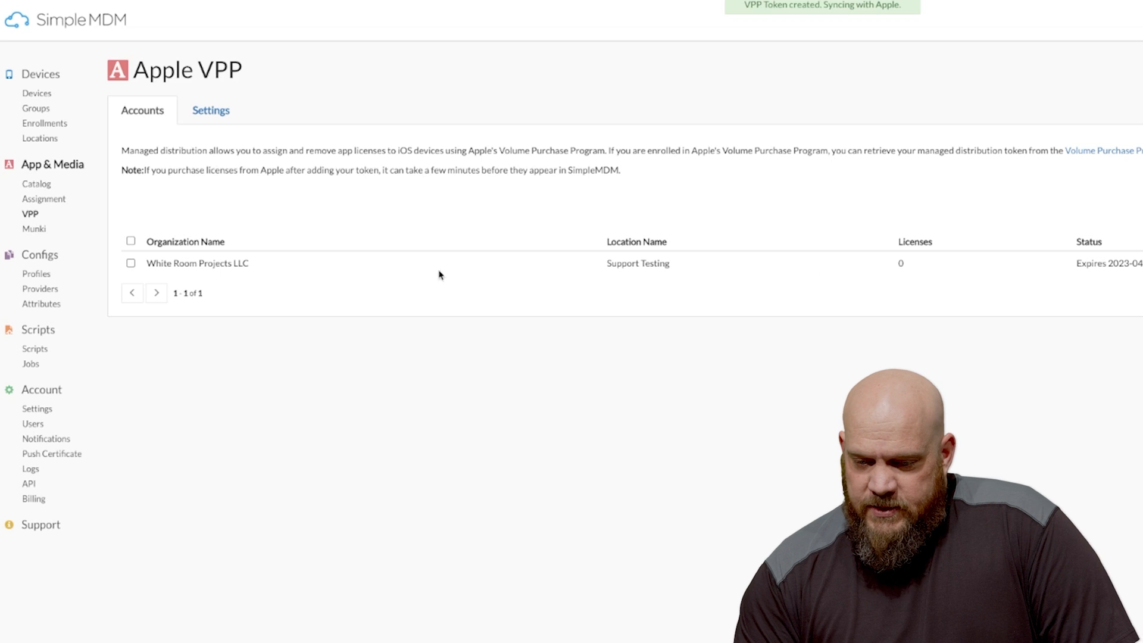
pyautogui.moveTo(1094, 292)
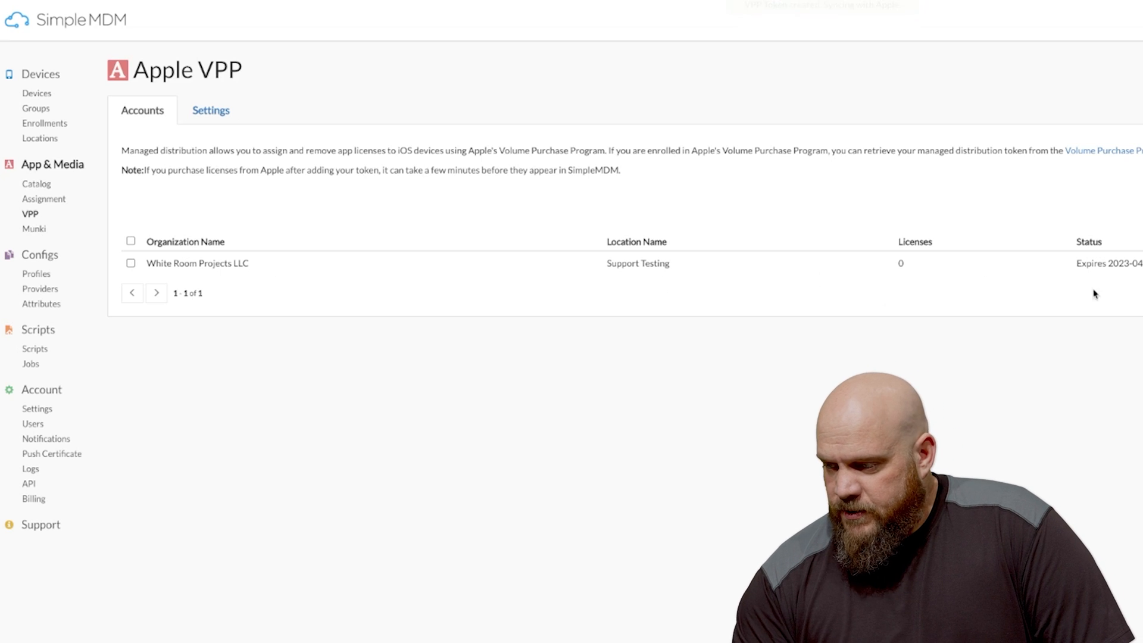
pyautogui.moveTo(43, 199)
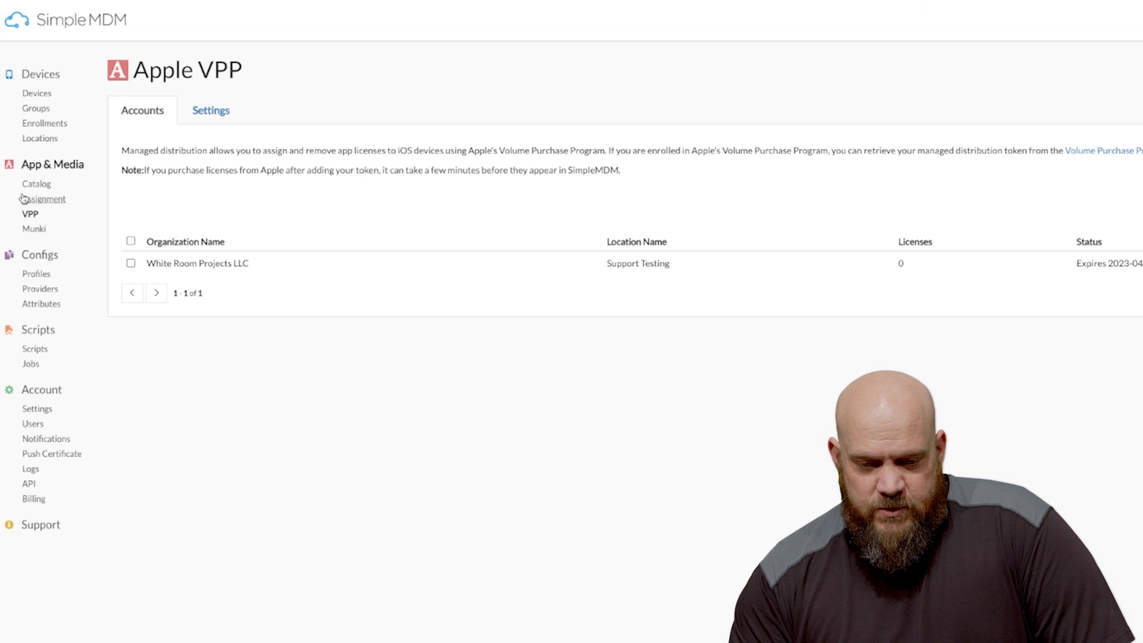
pyautogui.click(36, 184)
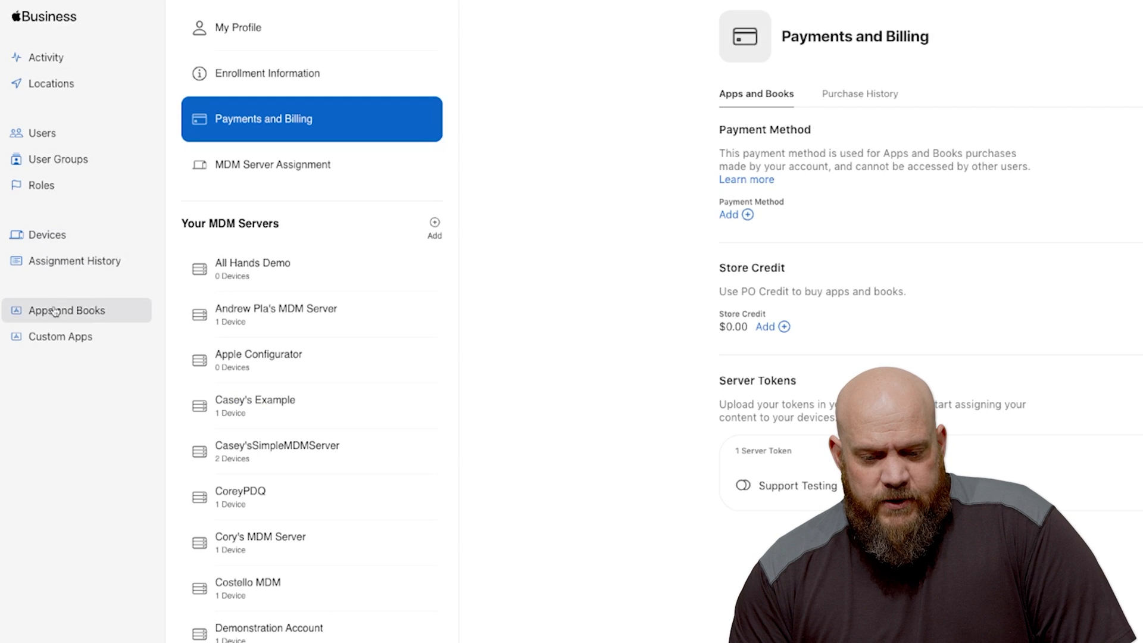
# - Open Apps and Books in Apple Business Manager
pyautogui.click(66, 309)
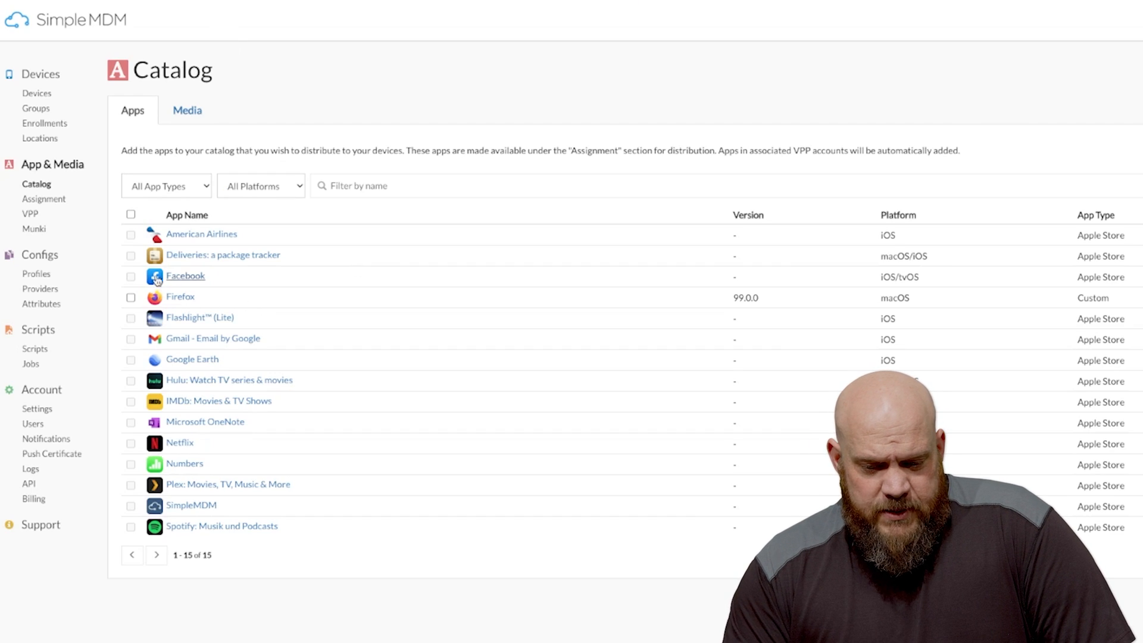
pyautogui.moveTo(37, 93)
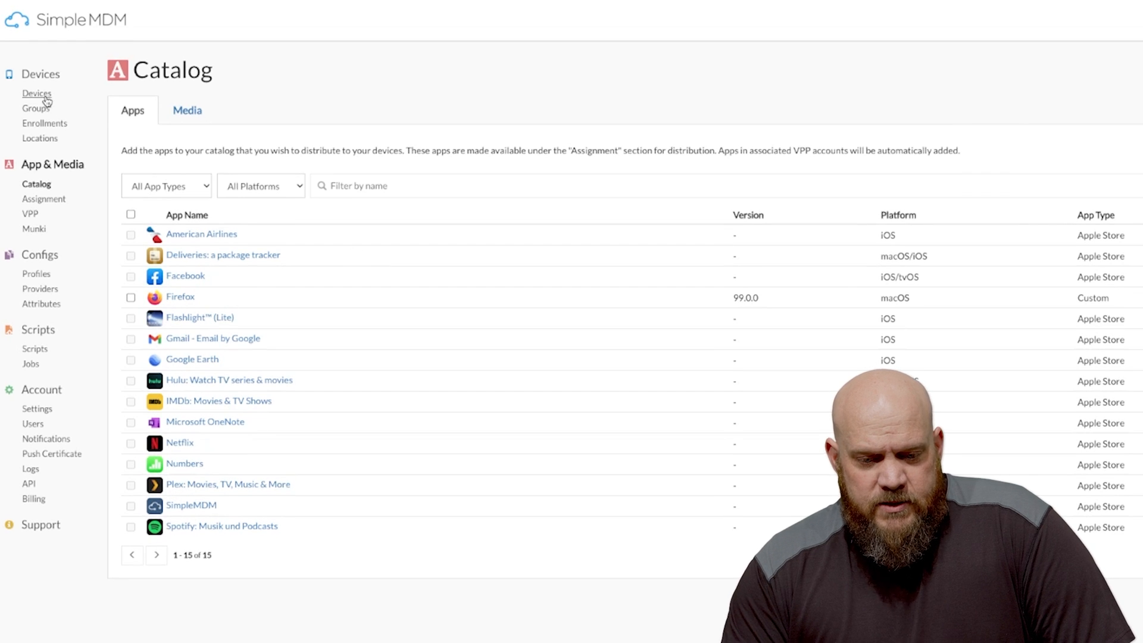
# - Open the Devices page listing the seven enrolled devices
pyautogui.click(36, 93)
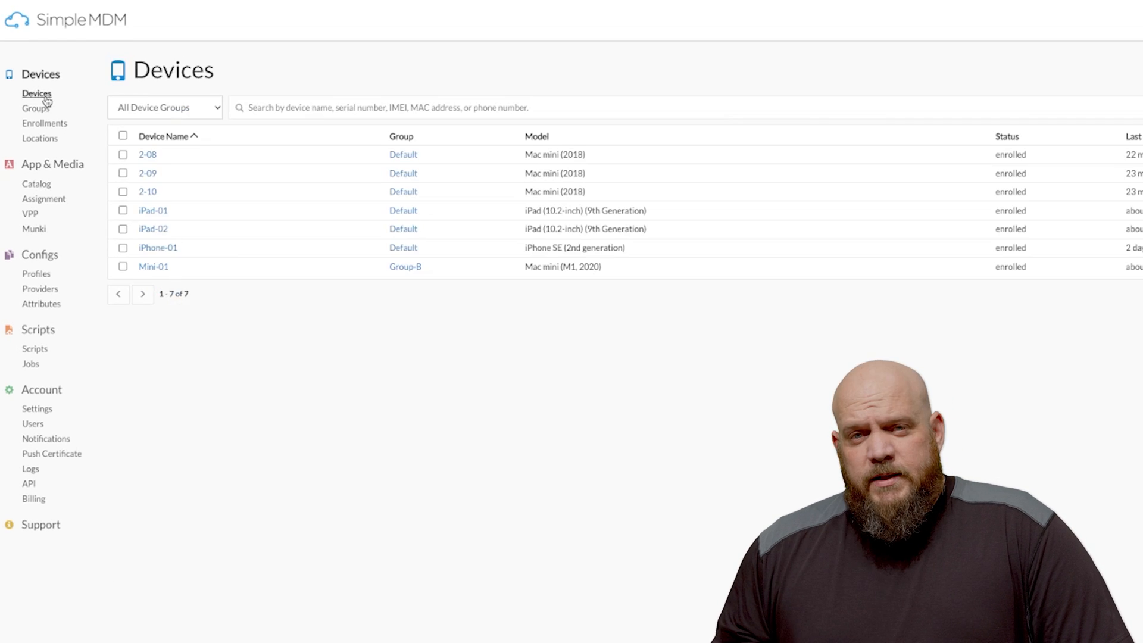